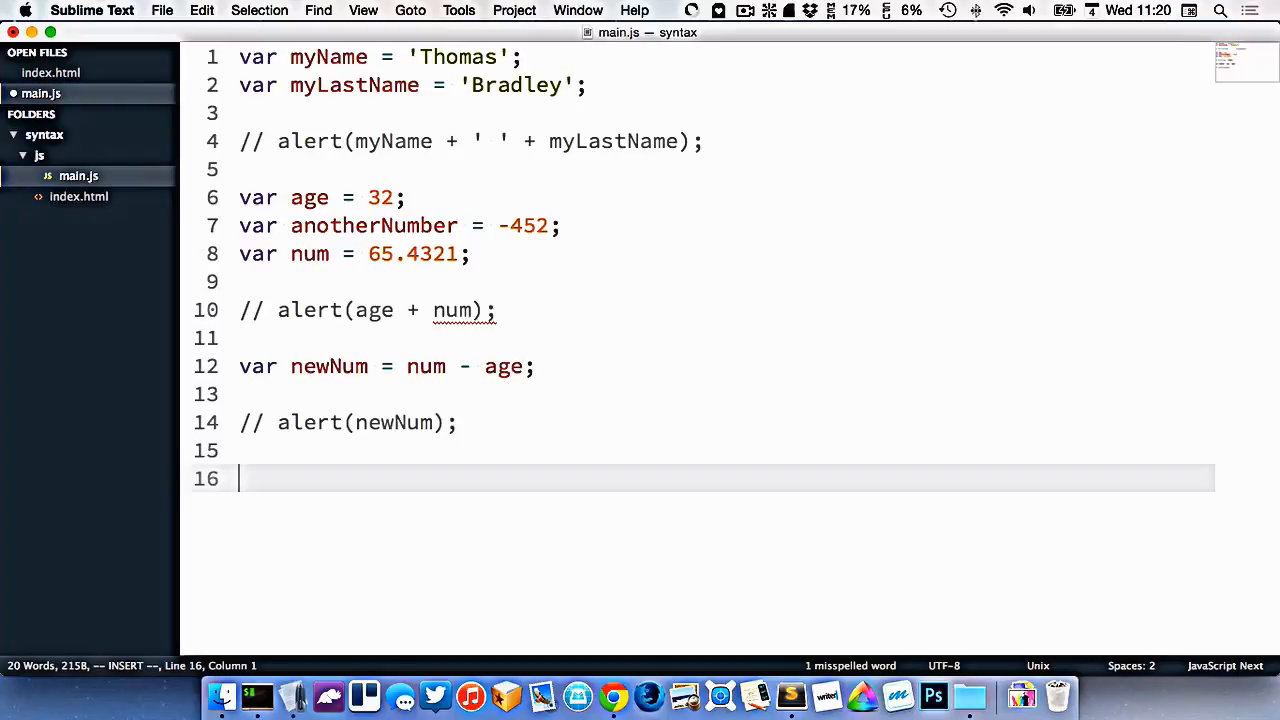
# - Type 'var isHuman = true;' on line 16 and 'var isDinosaur = false;' on line 17
pyautogui.scroll(-3)
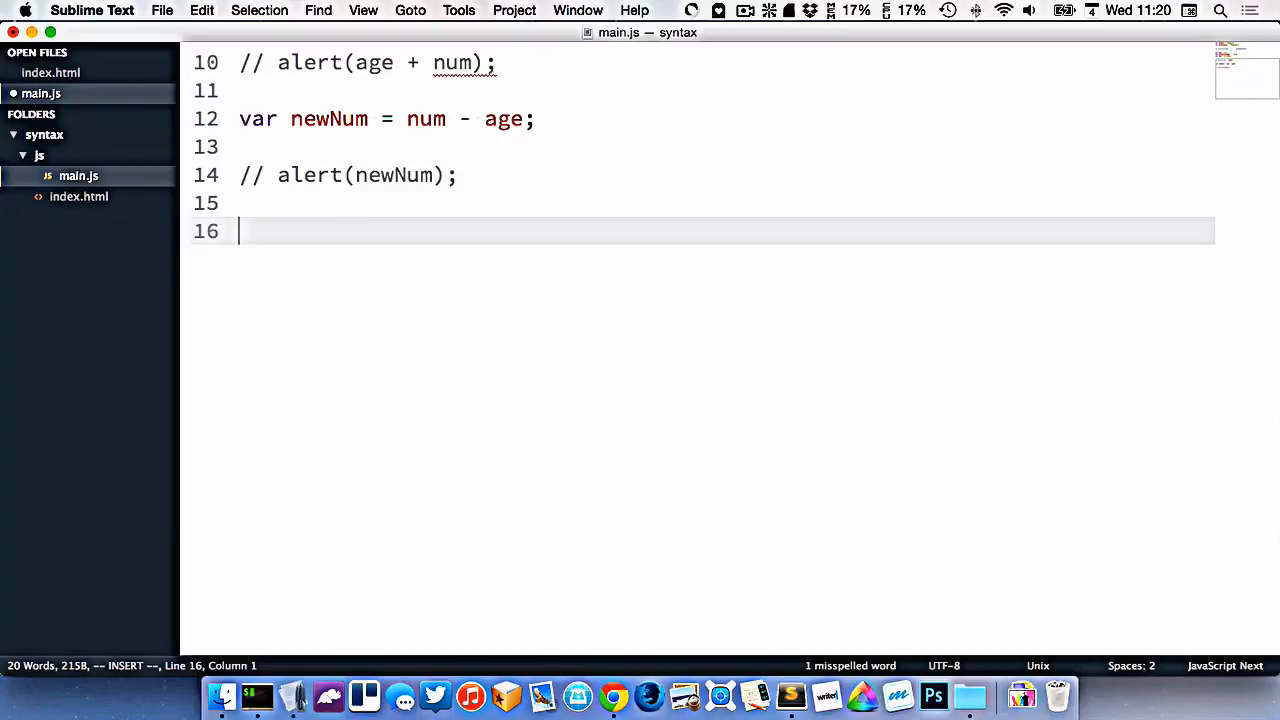
pyautogui.write('var')
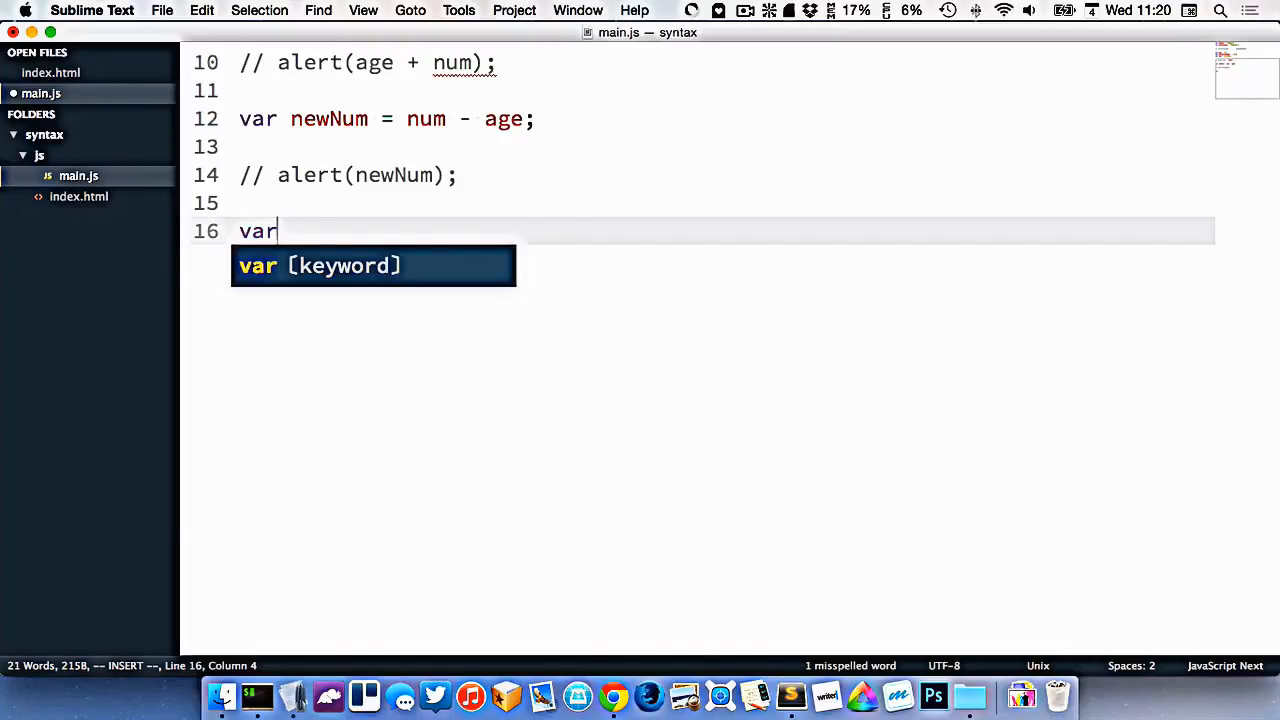
pyautogui.write('isH')
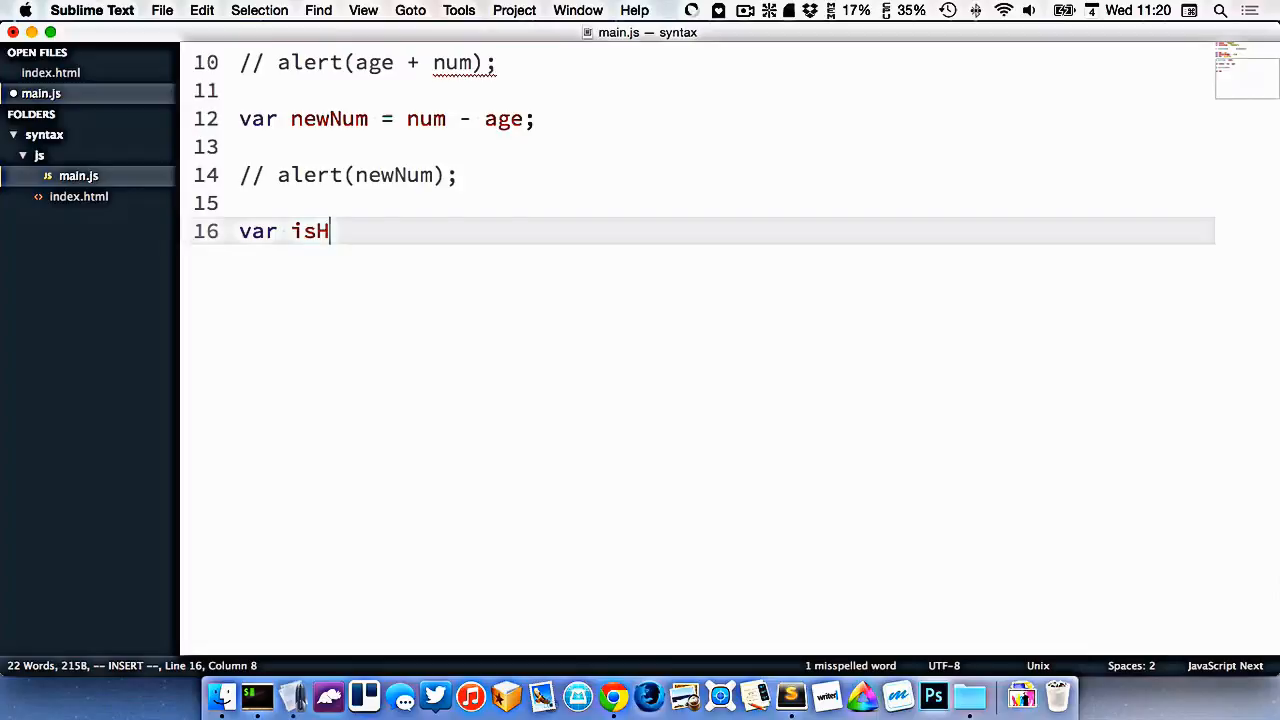
pyautogui.write('uman = tr')
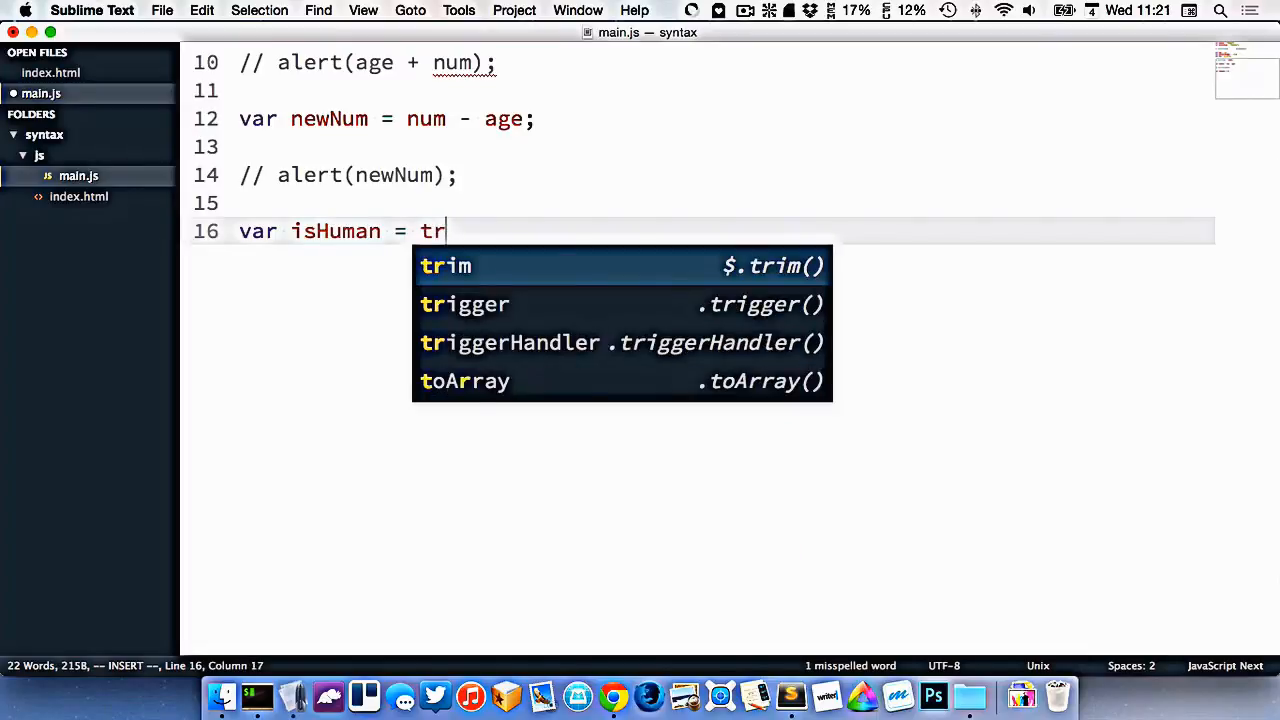
pyautogui.write('ue;')
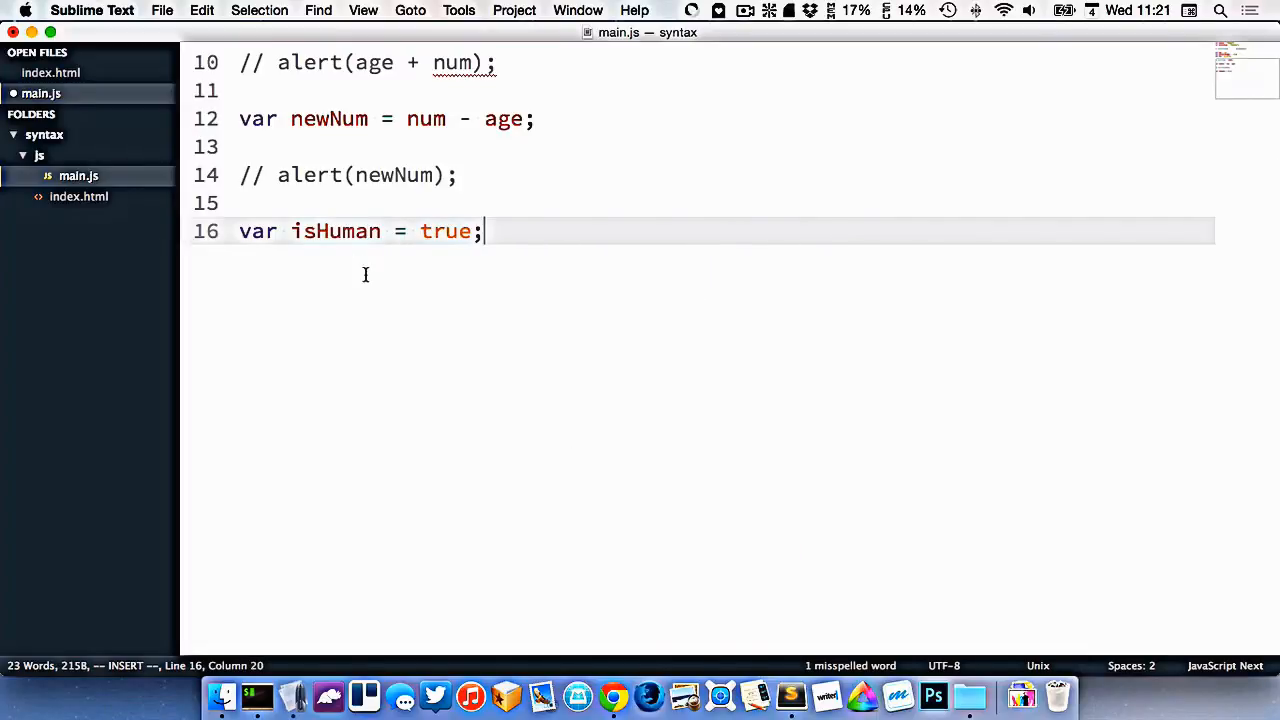
pyautogui.write('var')
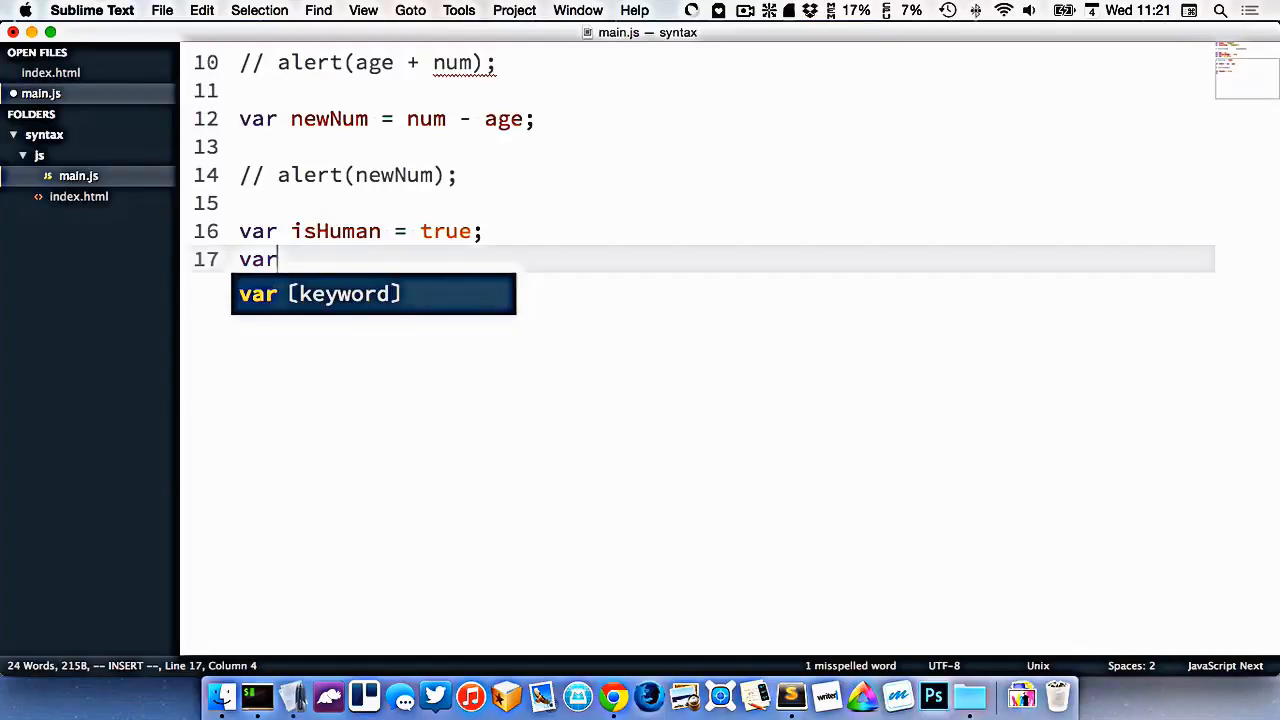
pyautogui.write('isDinosa')
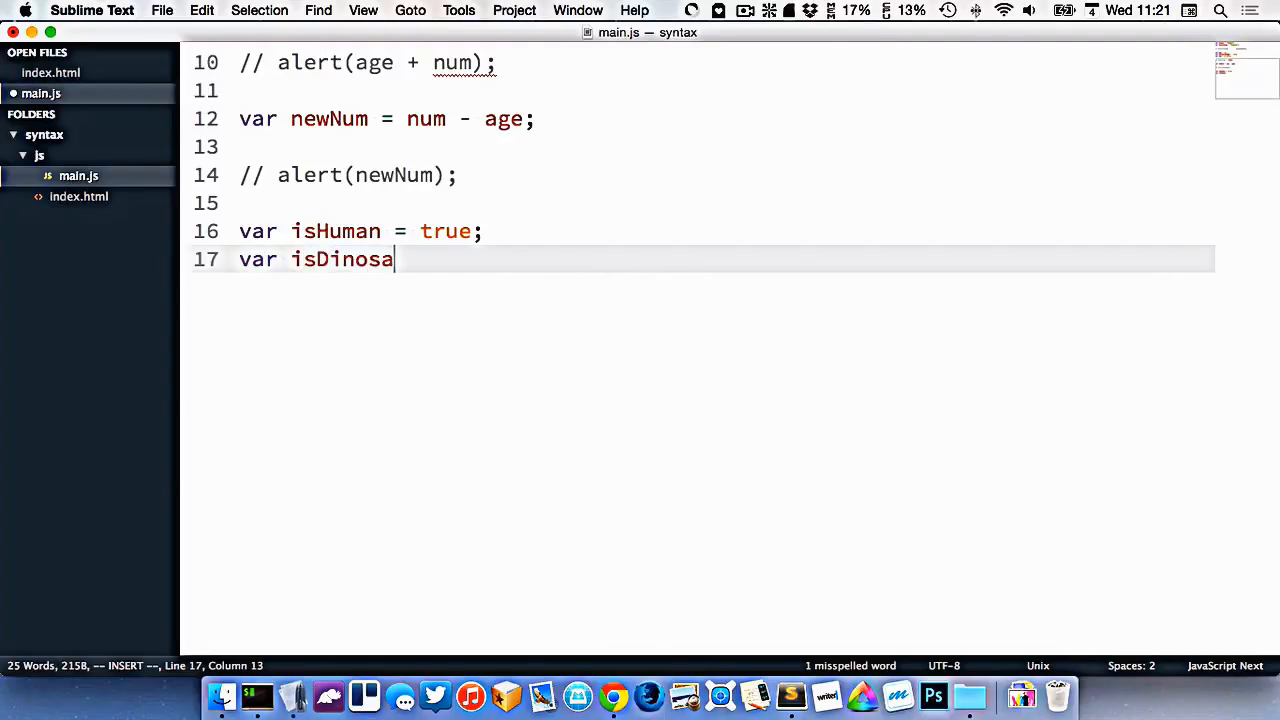
pyautogui.write('ur = false;')
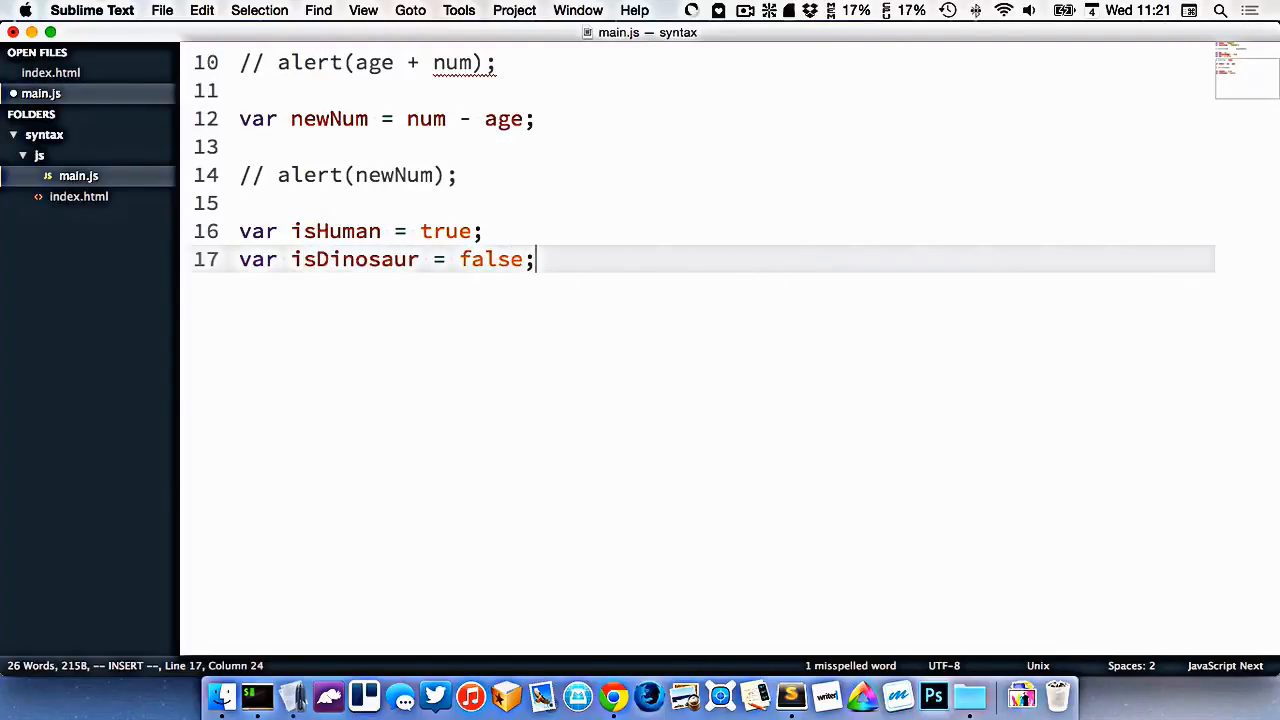
pyautogui.doubleClick(490, 259)
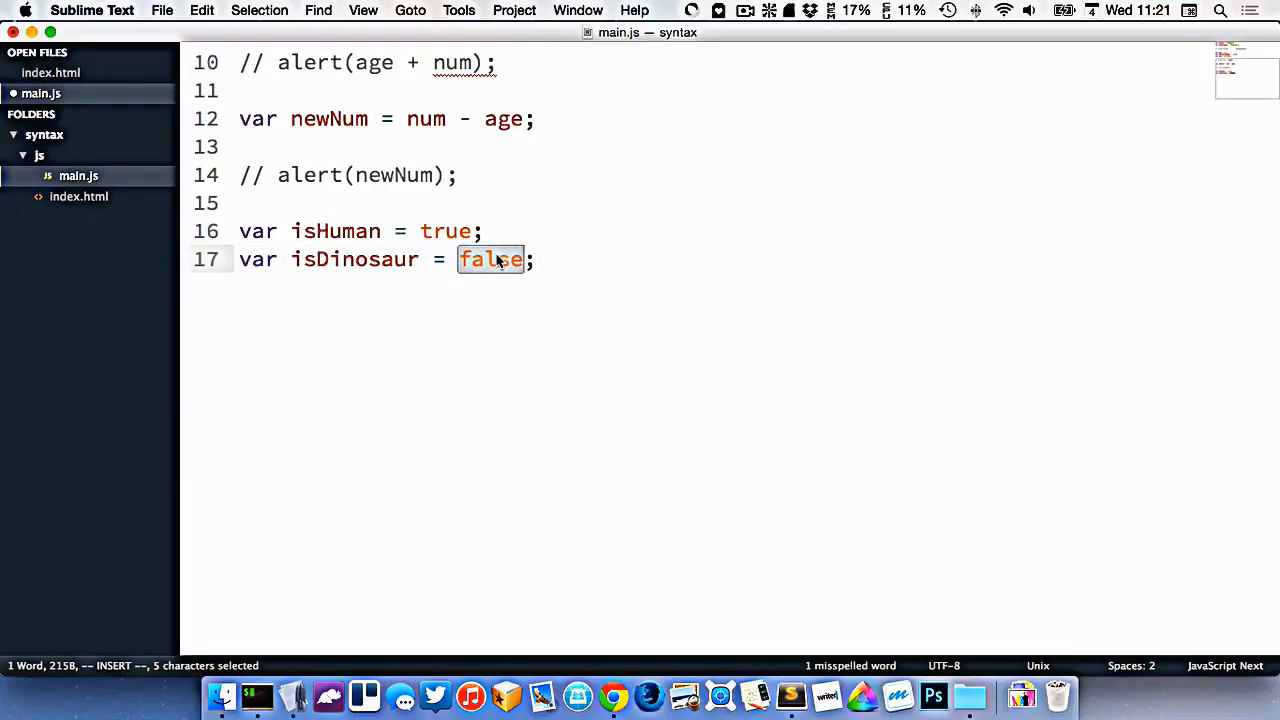
pyautogui.moveTo(322, 224)
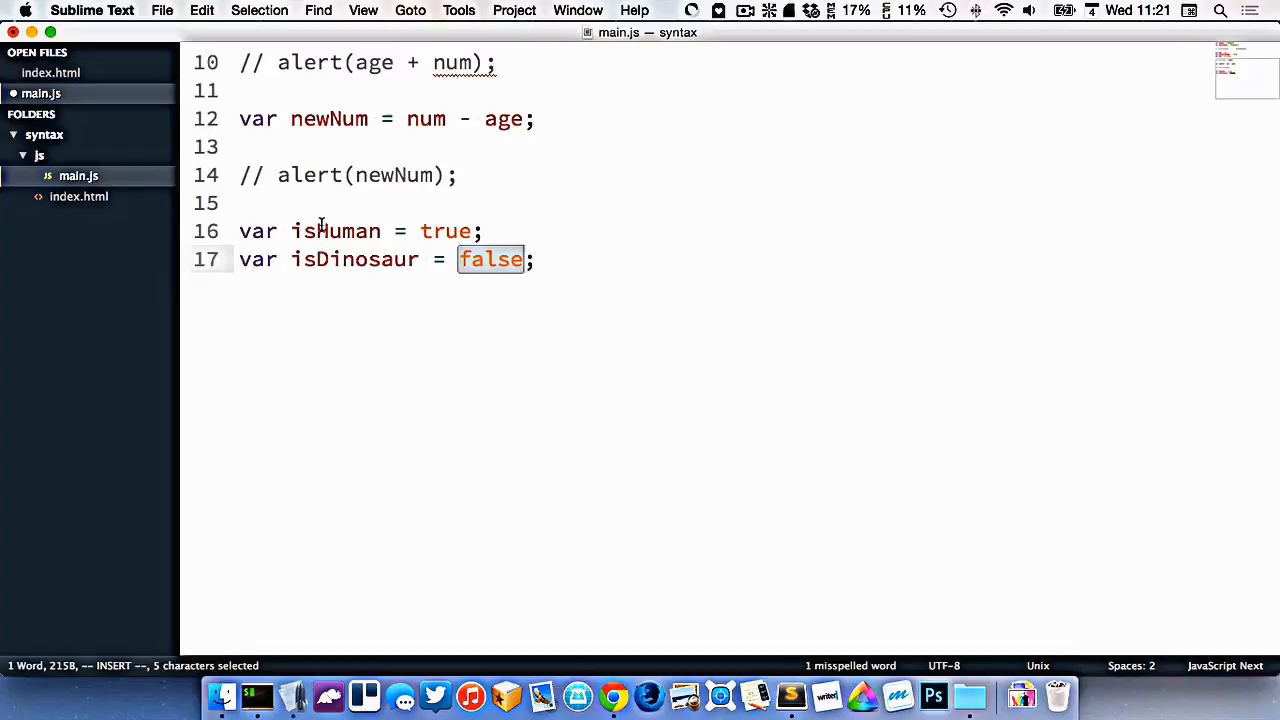
pyautogui.doubleClick(335, 231)
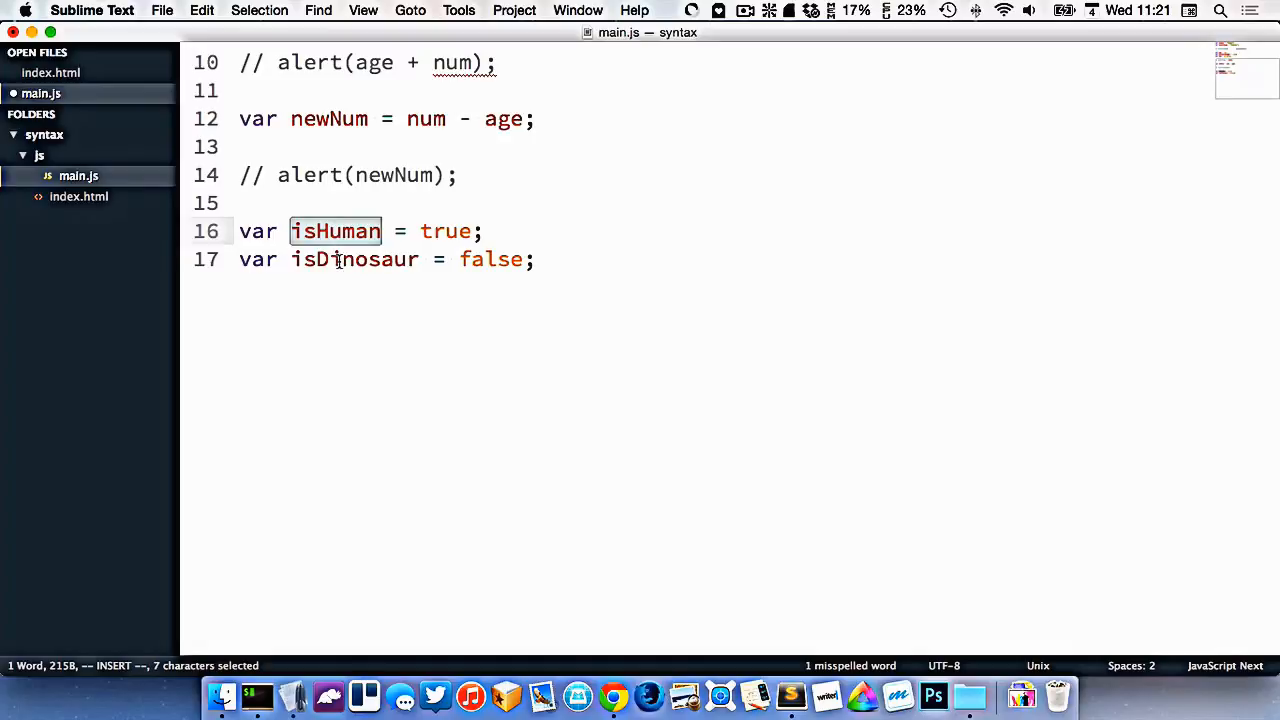
pyautogui.click(535, 259)
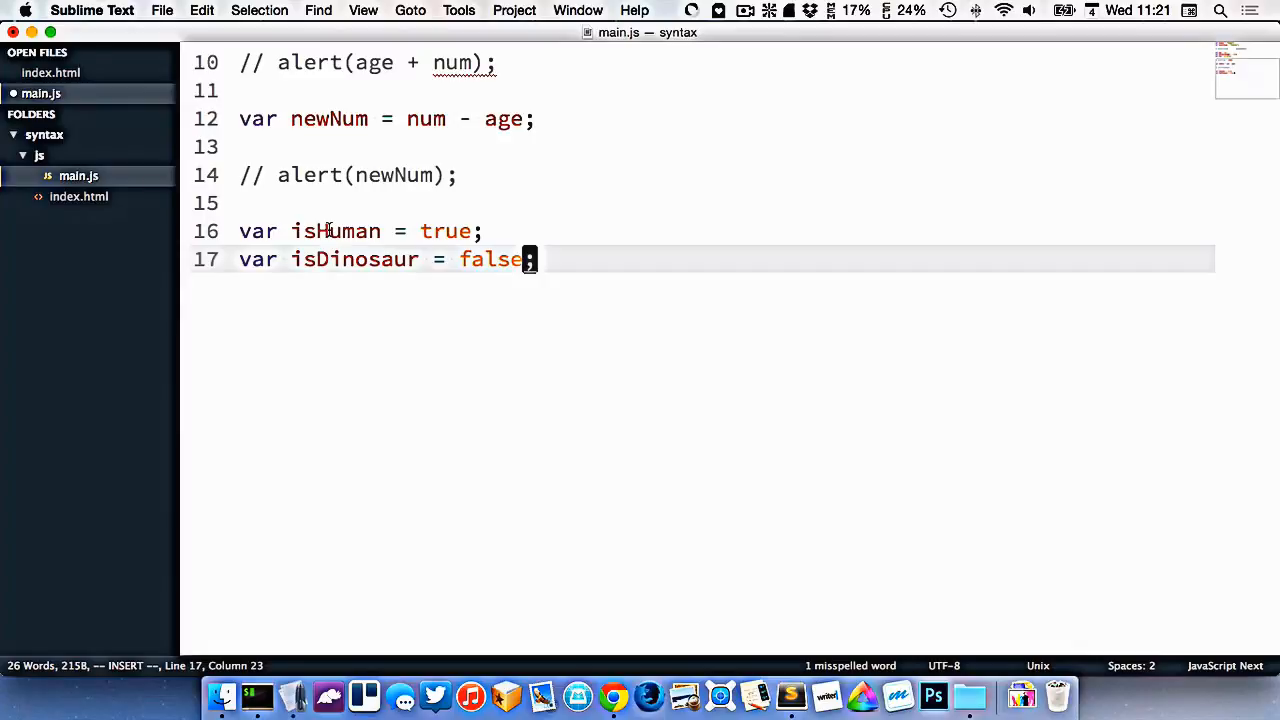
pyautogui.moveTo(340, 225)
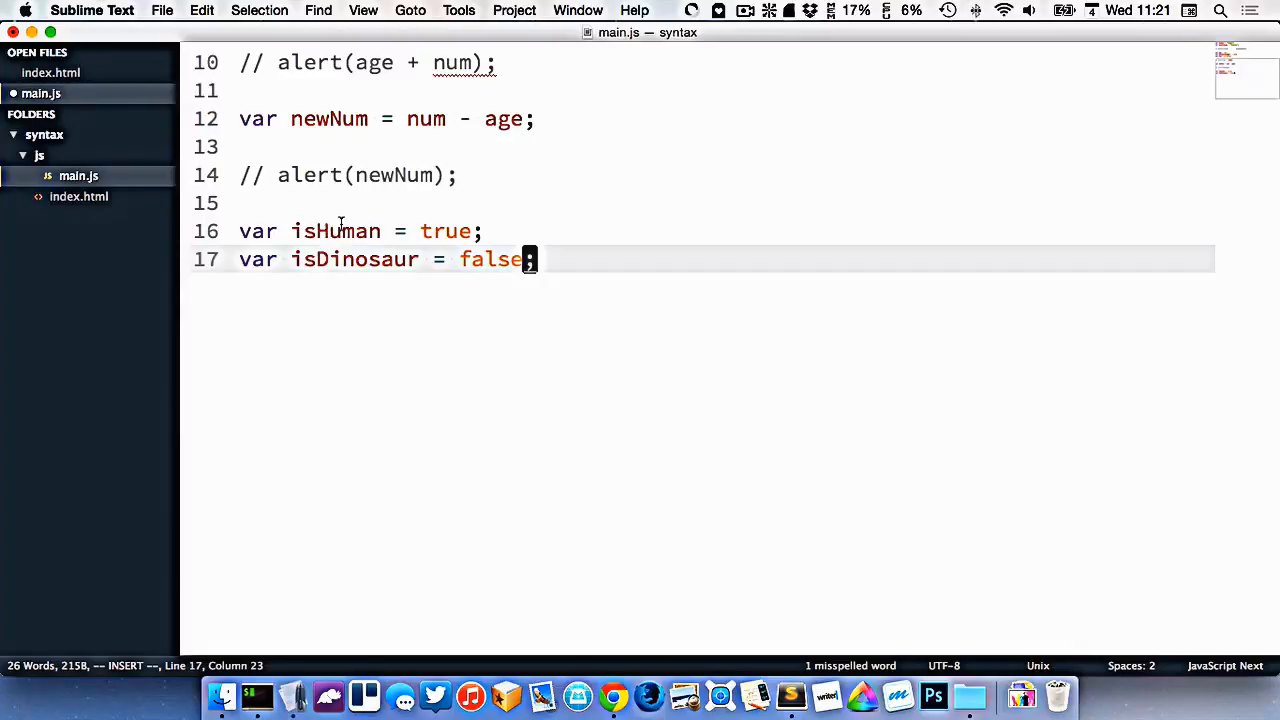
pyautogui.doubleClick(335, 231)
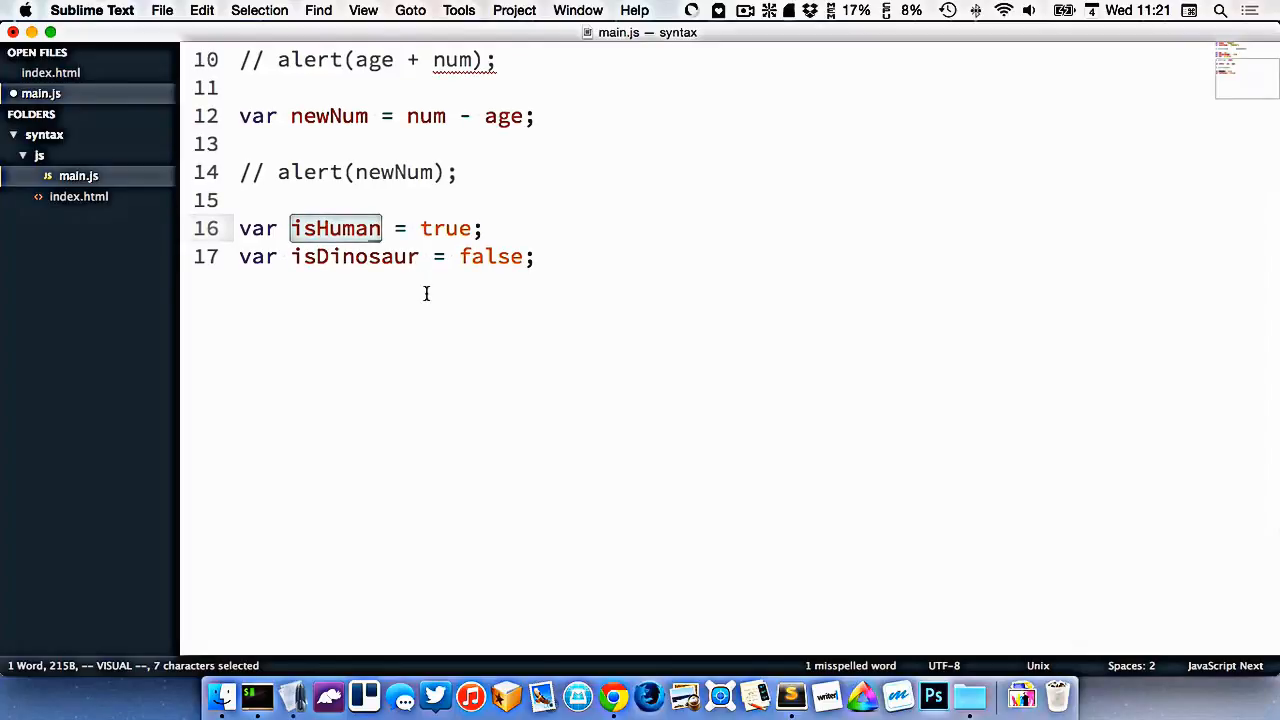
pyautogui.click(359, 256)
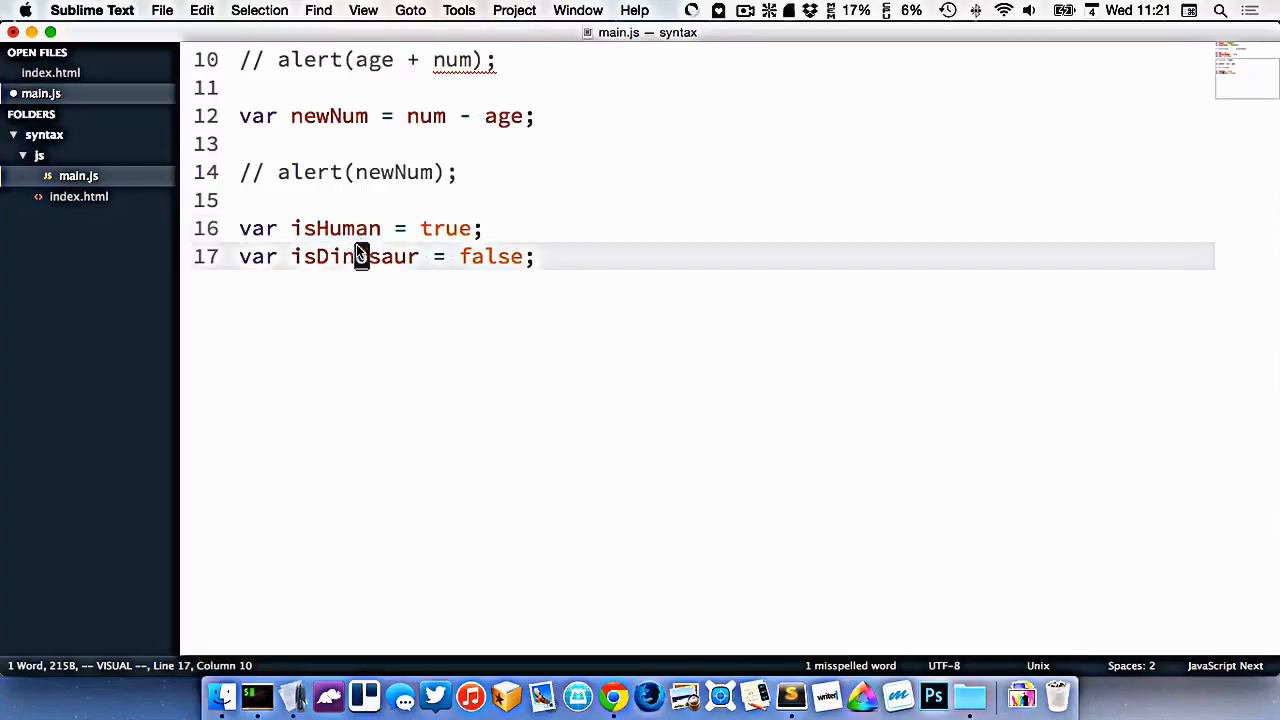
pyautogui.doubleClick(335, 228)
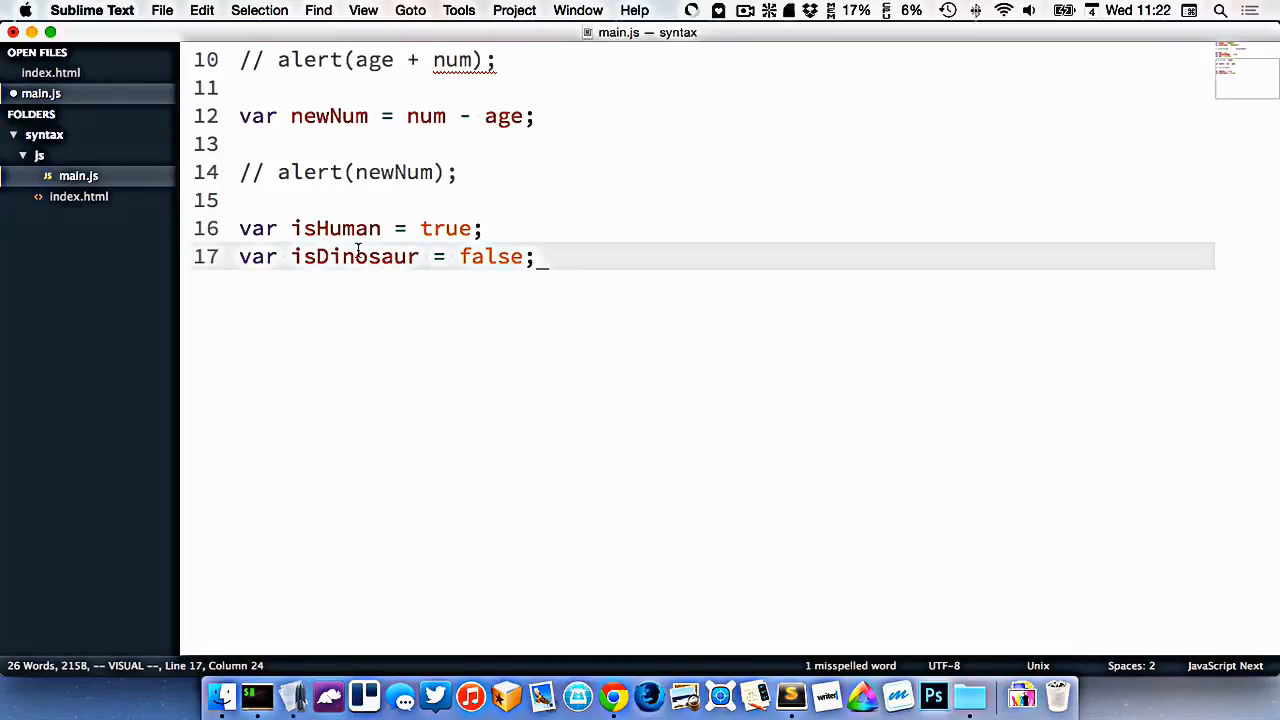
pyautogui.moveTo(398, 278)
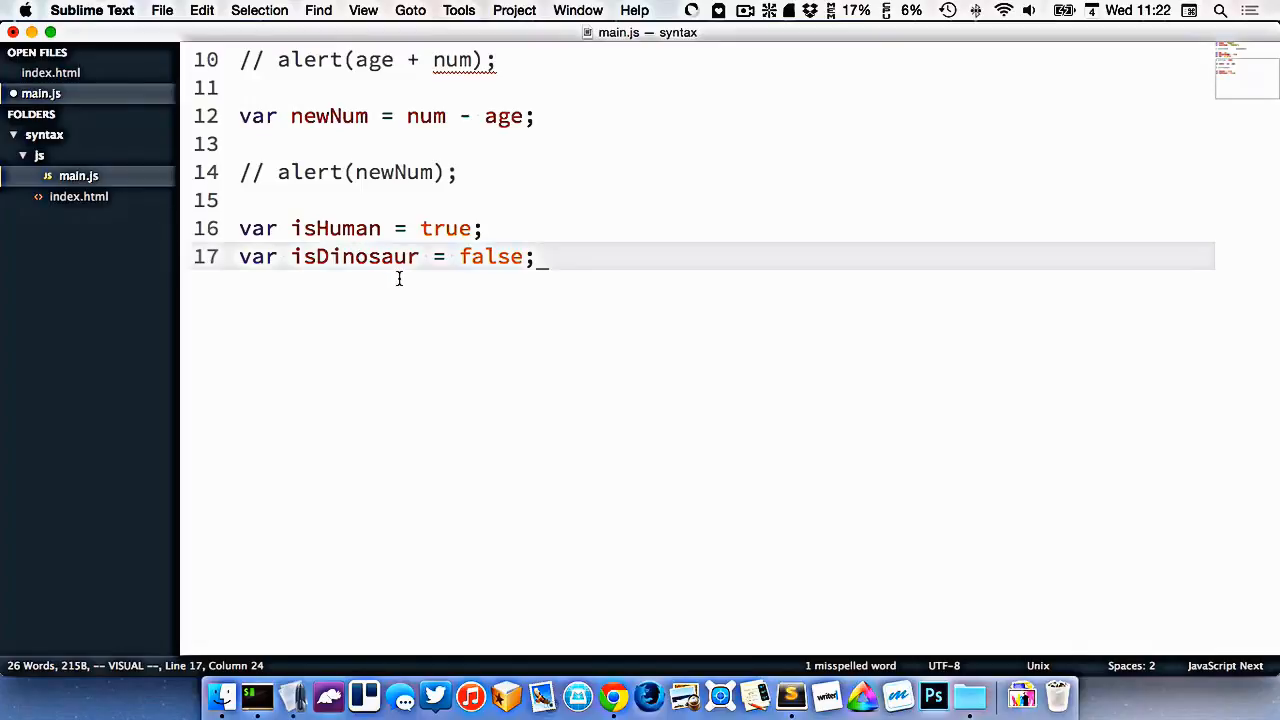
pyautogui.moveTo(444, 228)
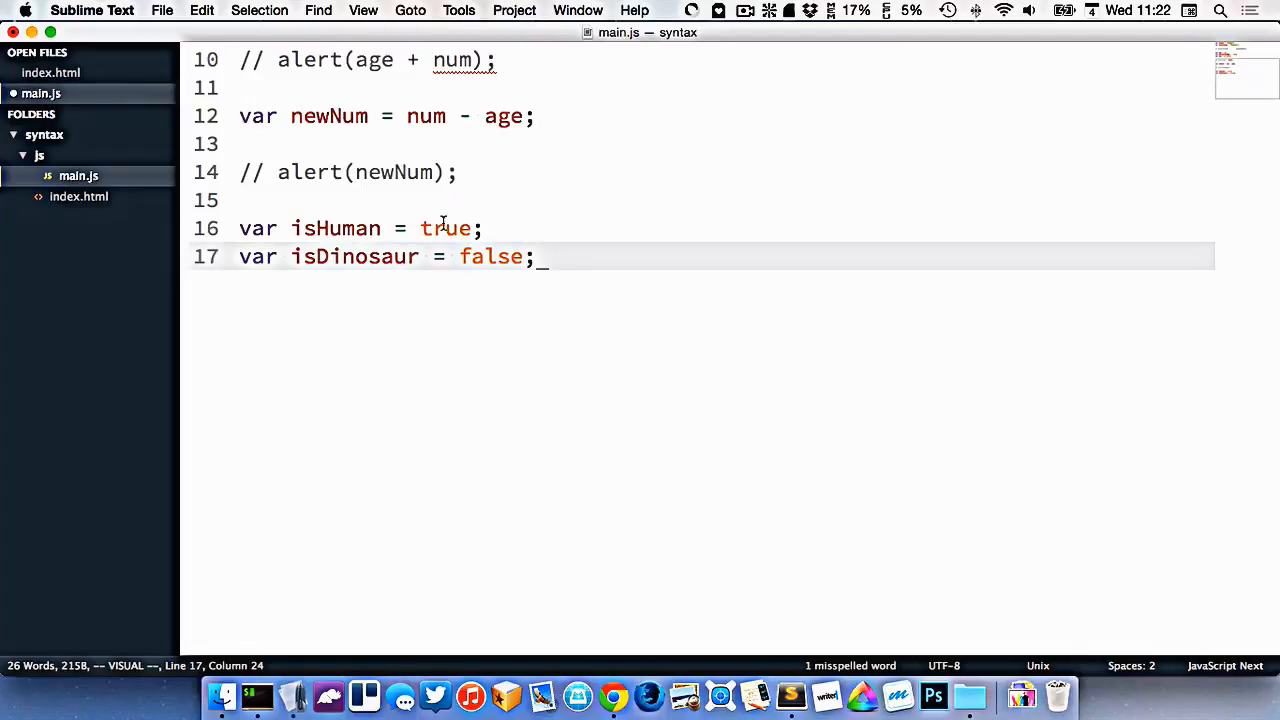
pyautogui.doubleClick(490, 256)
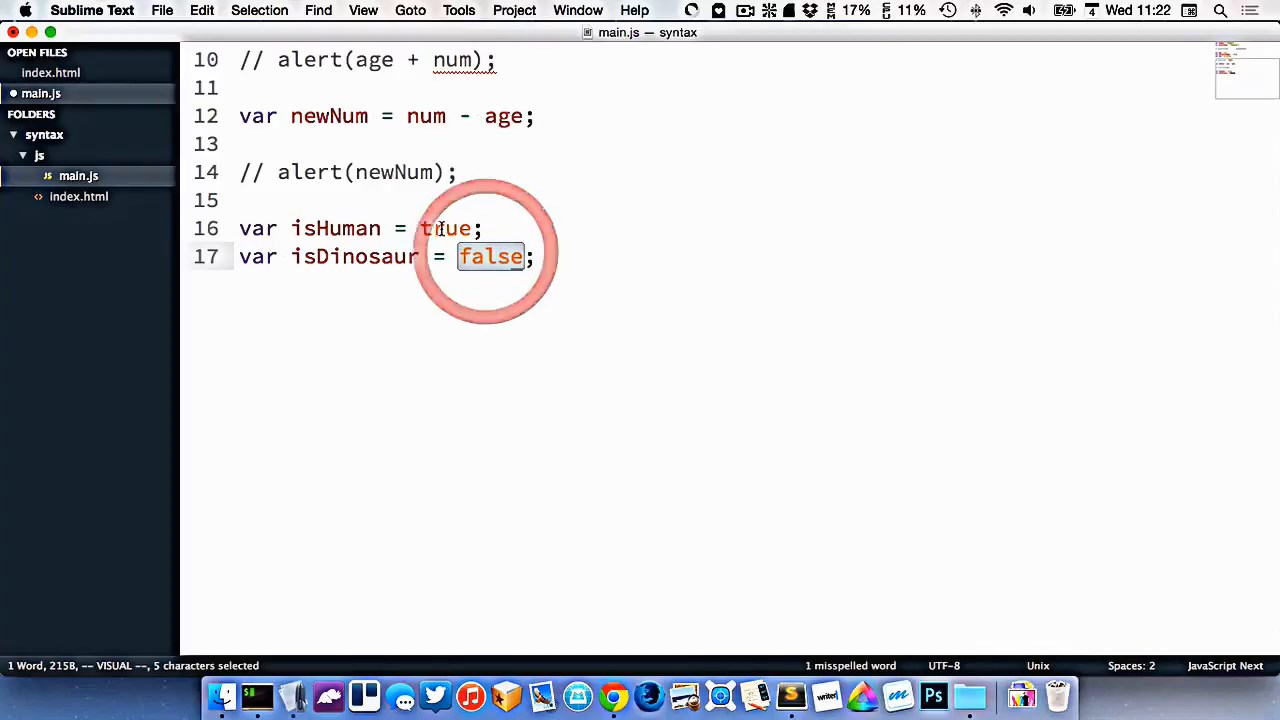